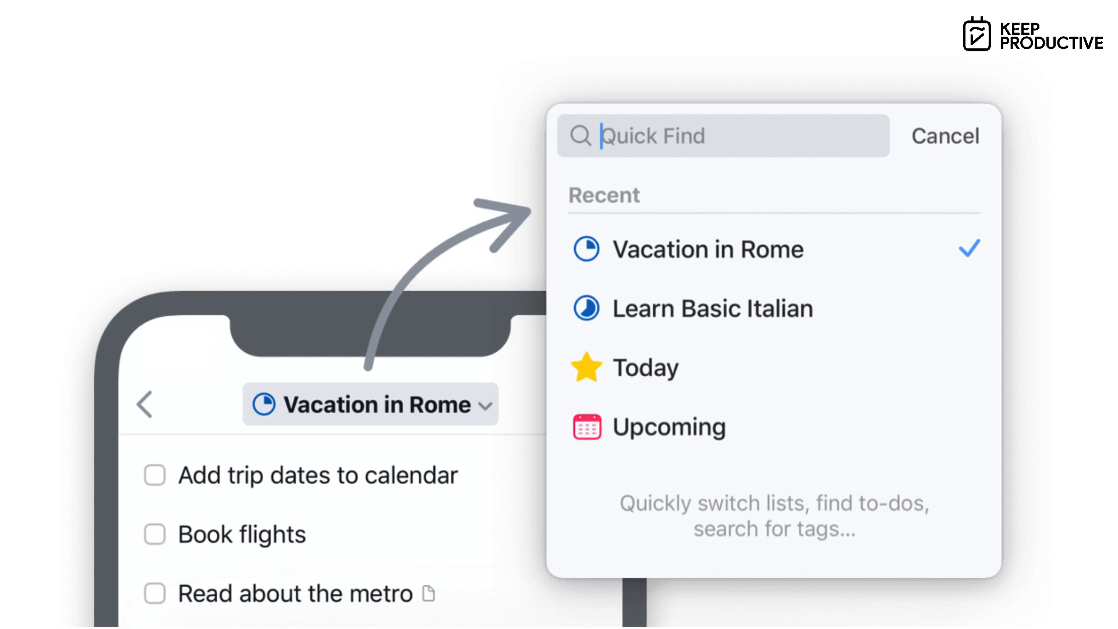
type("prep")
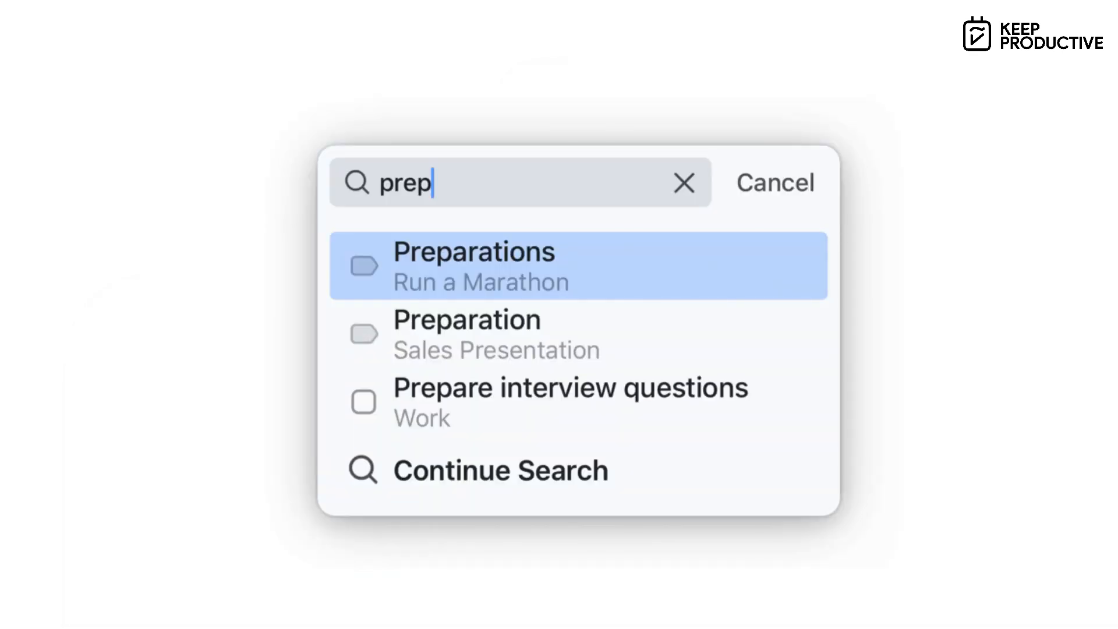